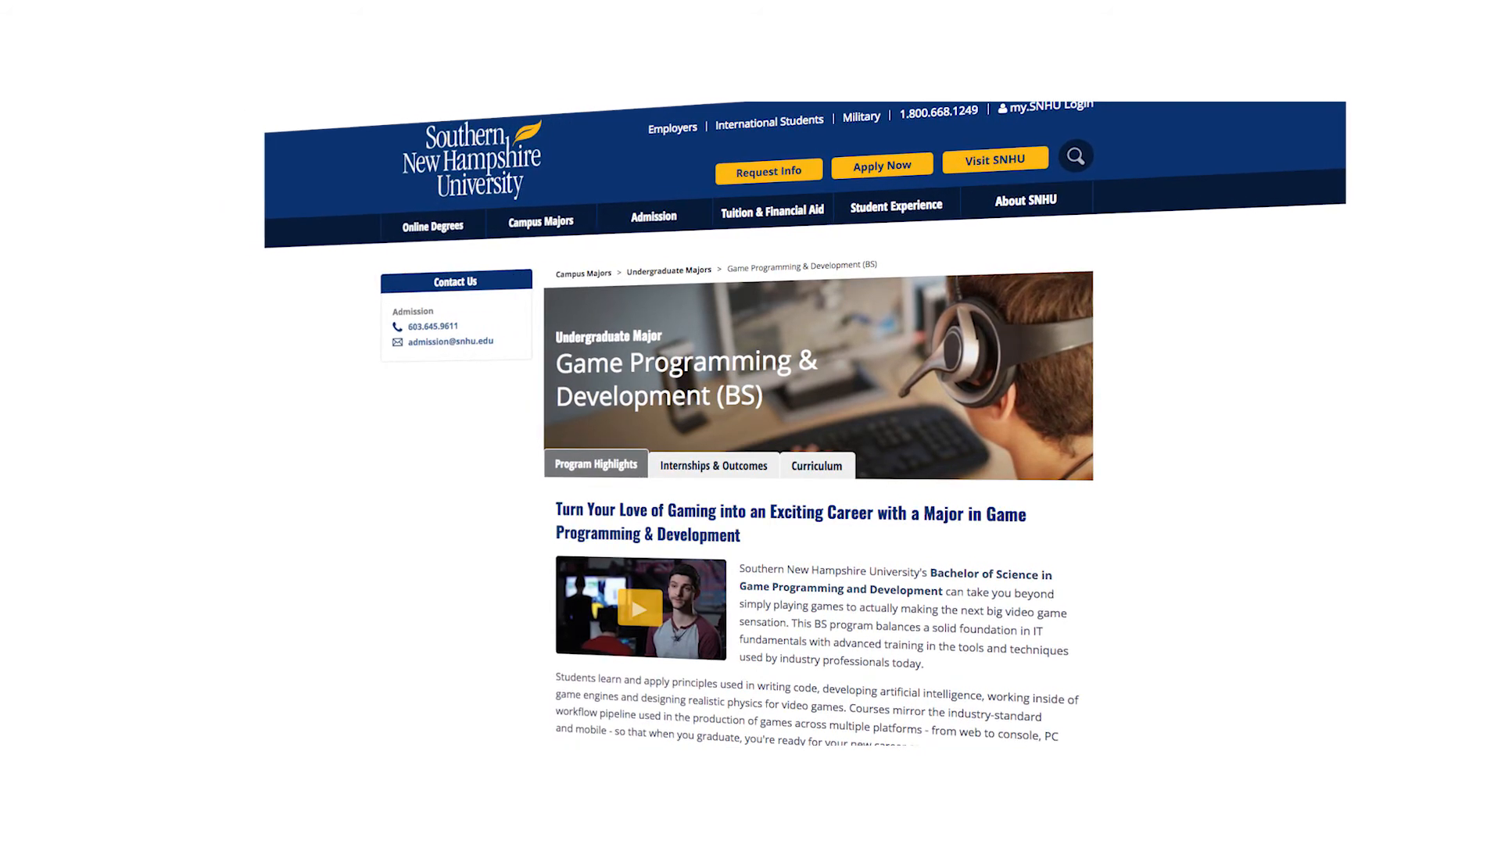
Step: Go to the online MS in Information Technology program page from Game Programming & Development (BS)
{"action": "left_click", "coordinate": [639, 608]}
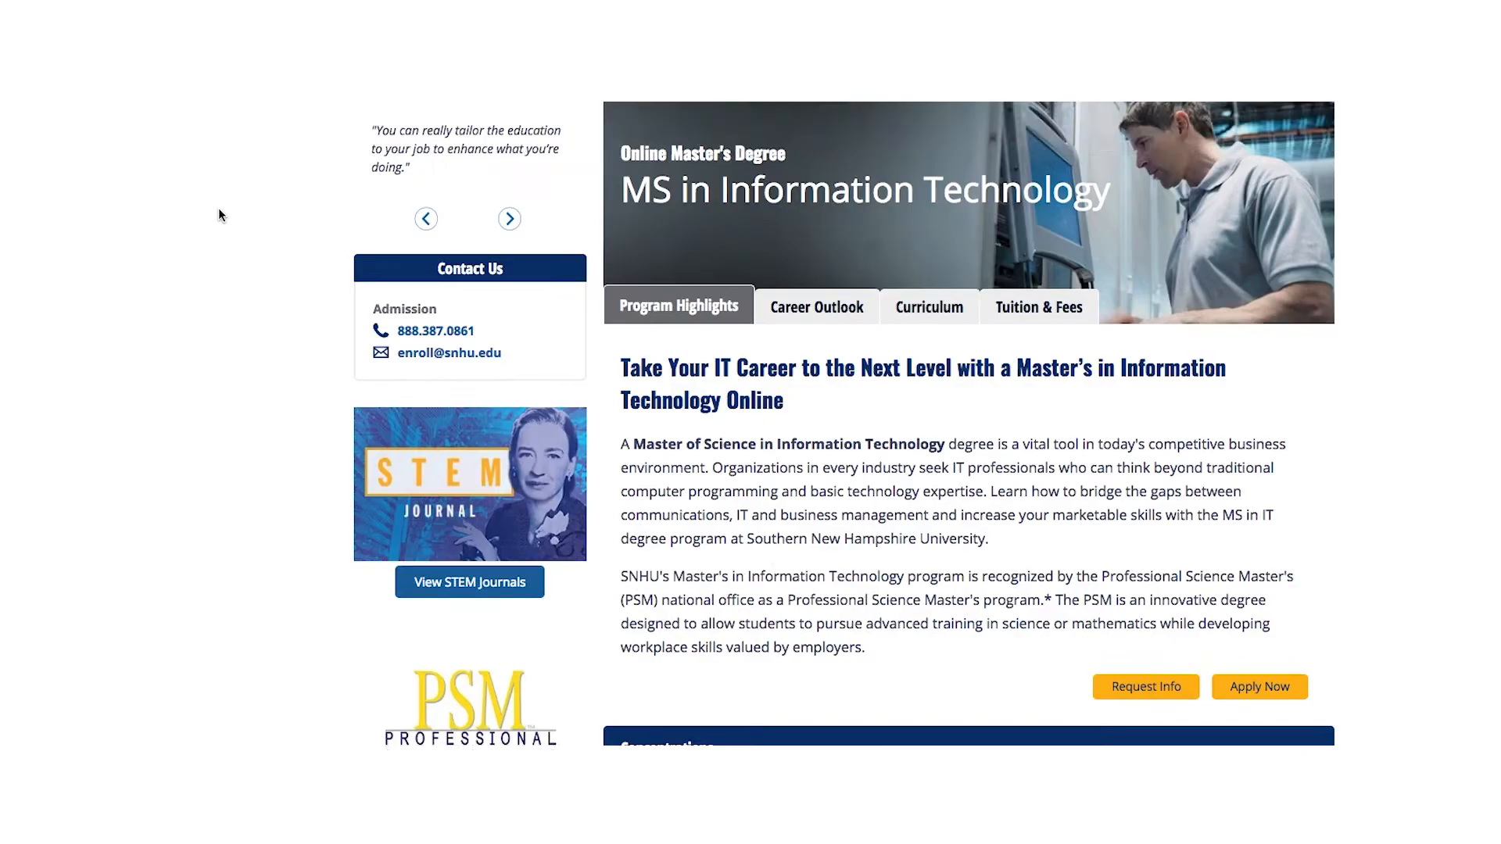
Step: Scroll down to the seven MS in Information Technology concentrations and "See Yourself Succeed"
{"action": "scroll", "scroll_direction": "down", "scroll_amount": 3}
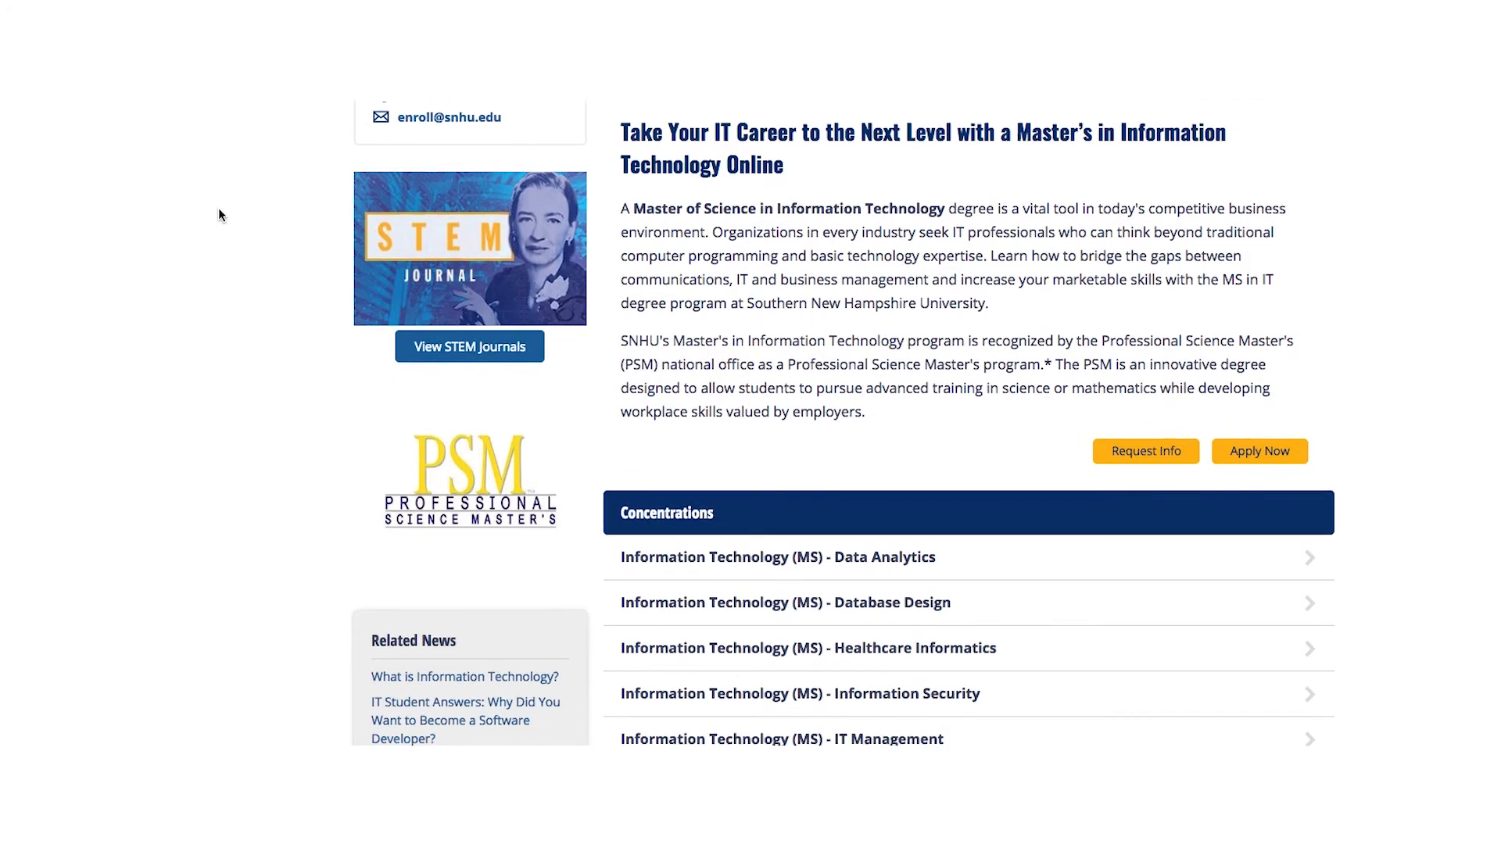
{"action": "scroll", "scroll_direction": "down", "scroll_amount": 3}
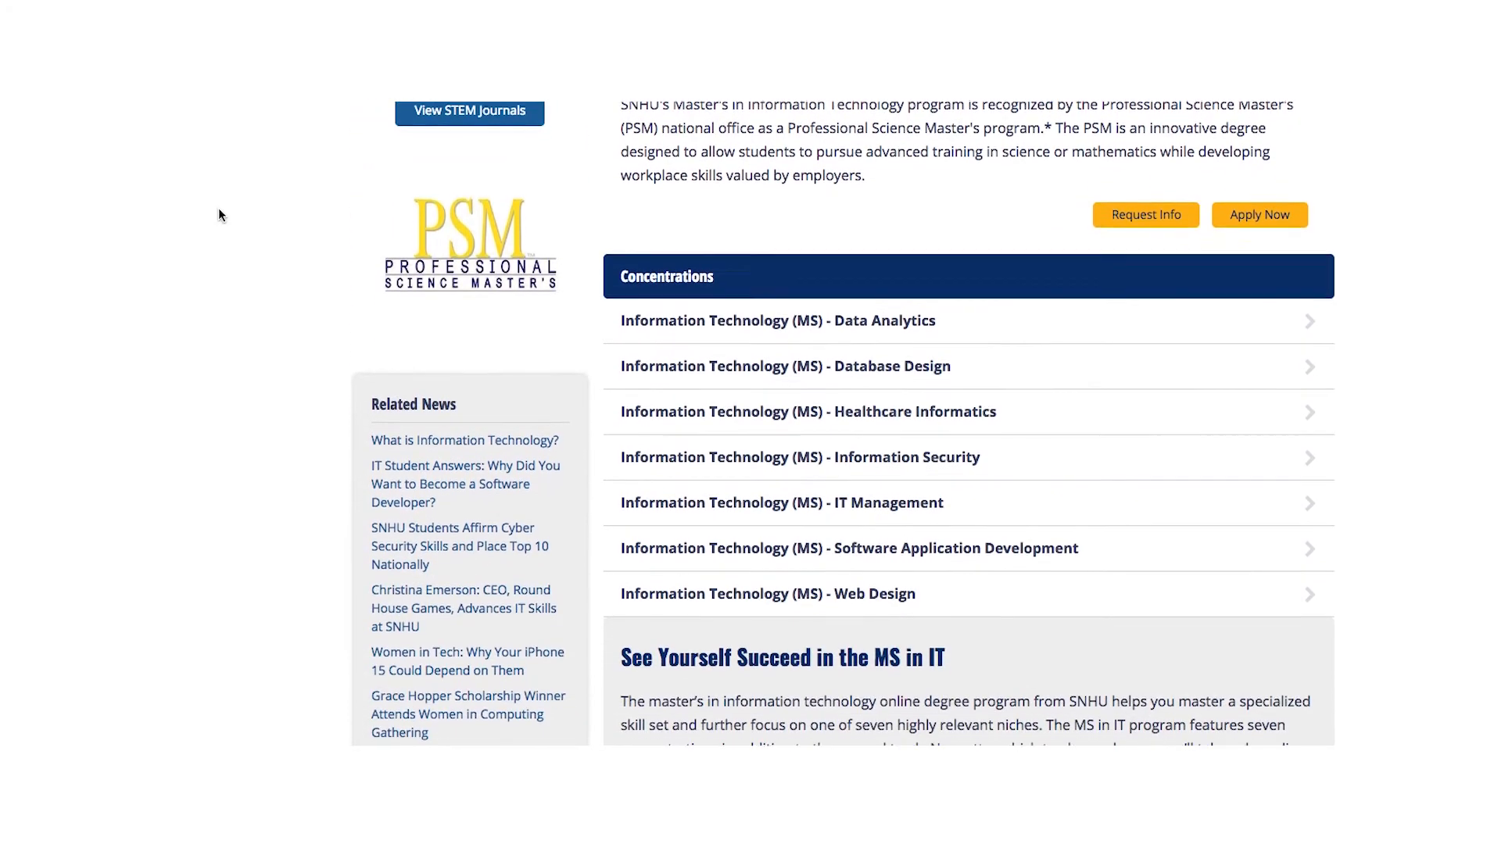
{"action": "scroll", "scroll_direction": "down", "scroll_amount": 3}
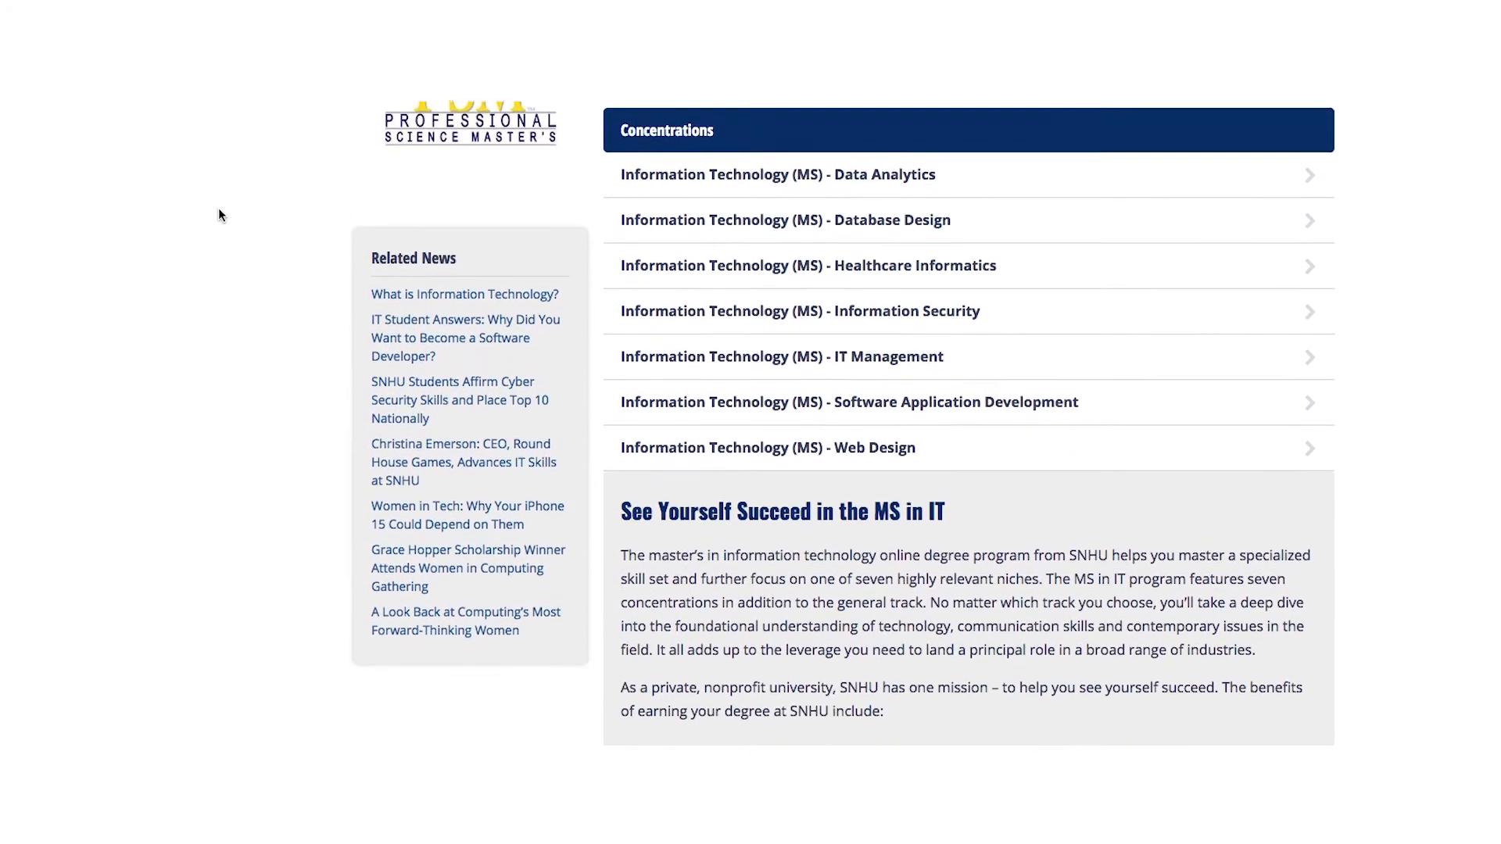
{"action": "scroll", "scroll_direction": "down", "scroll_amount": 3}
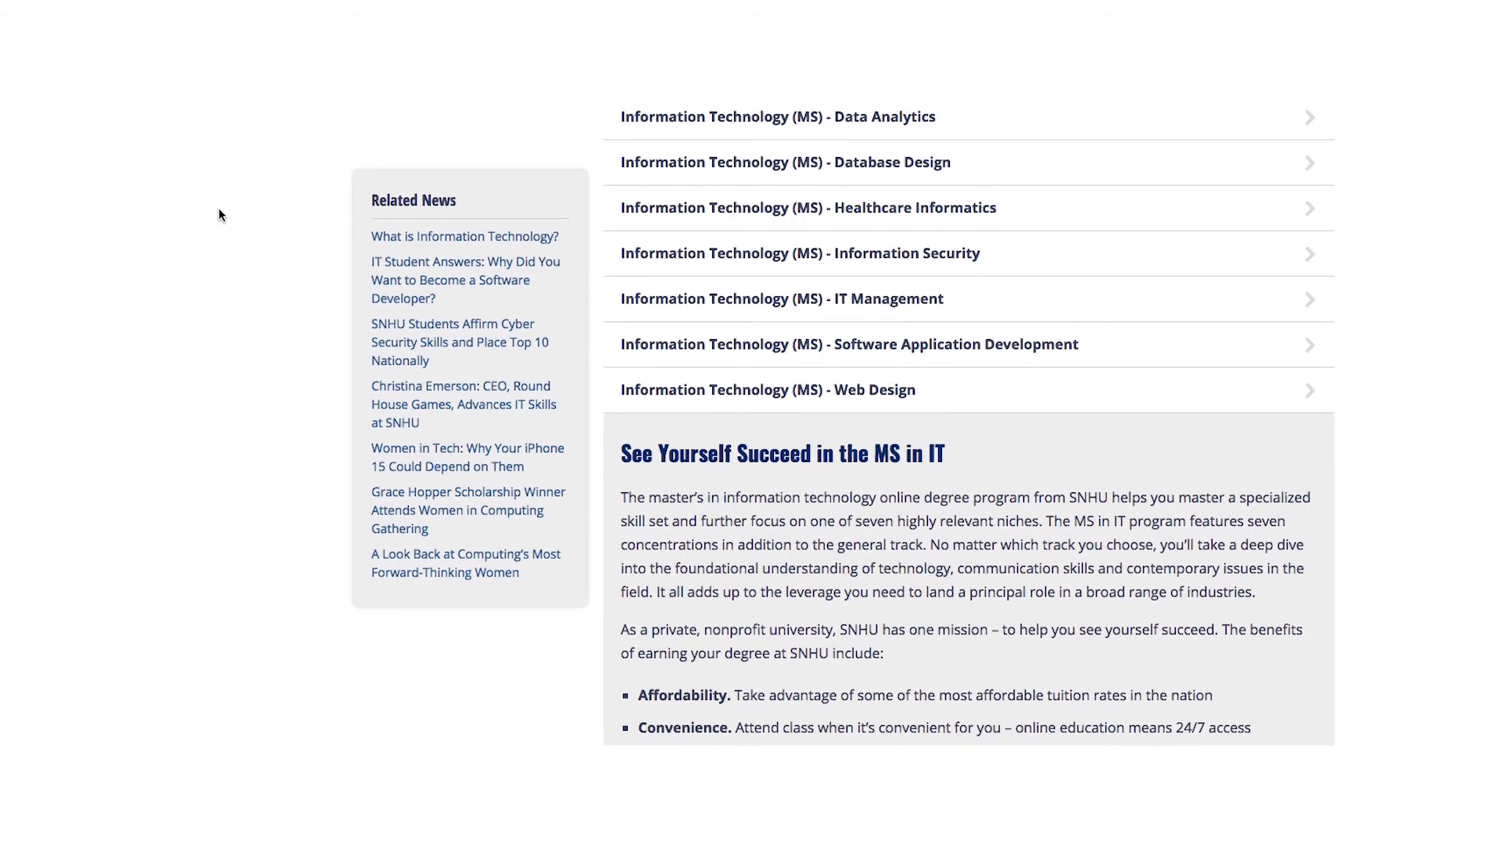
{"action": "scroll", "scroll_direction": "down", "scroll_amount": 3}
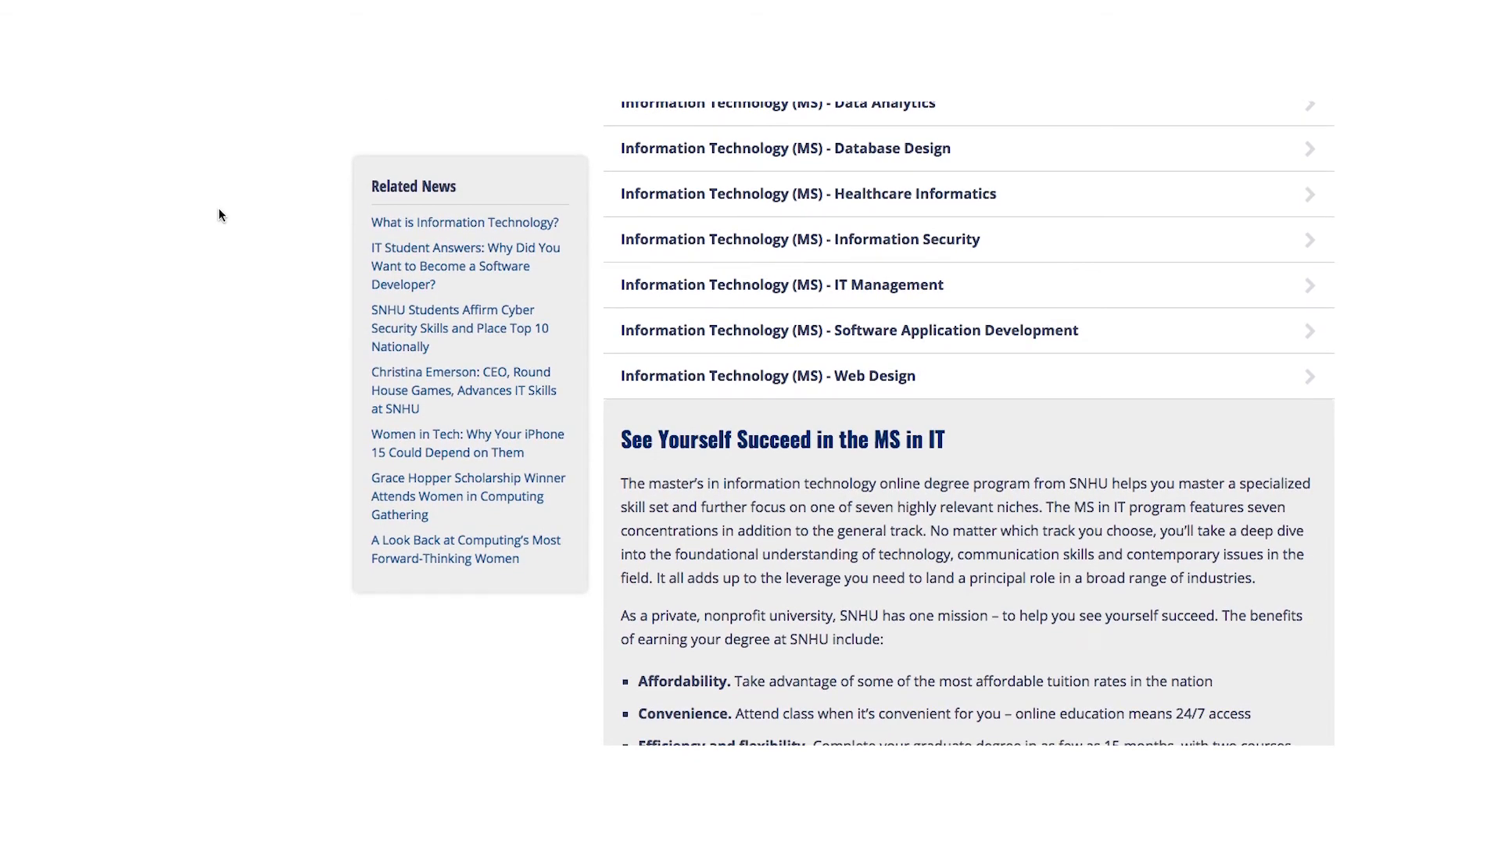